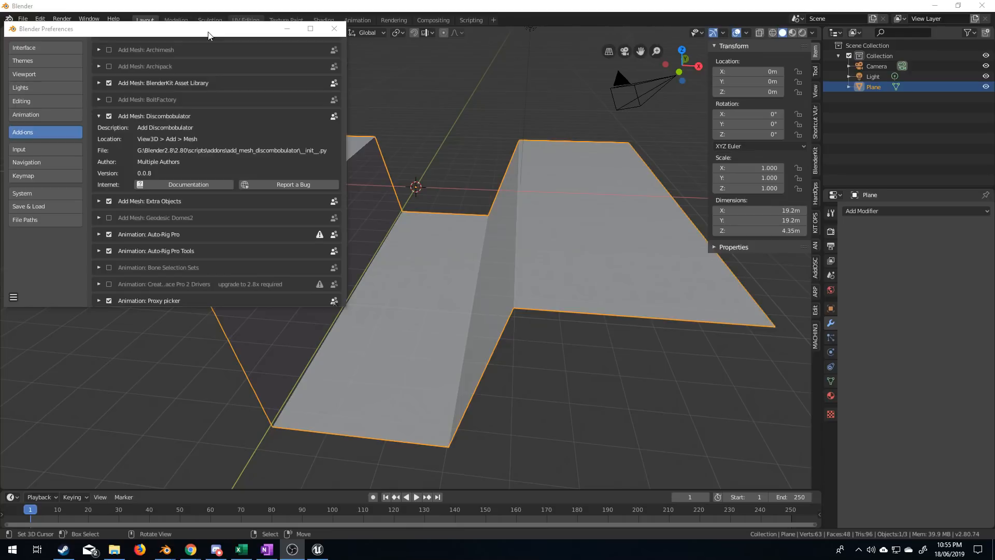
{"action": "mouse_move", "coordinate": [218, 116]}
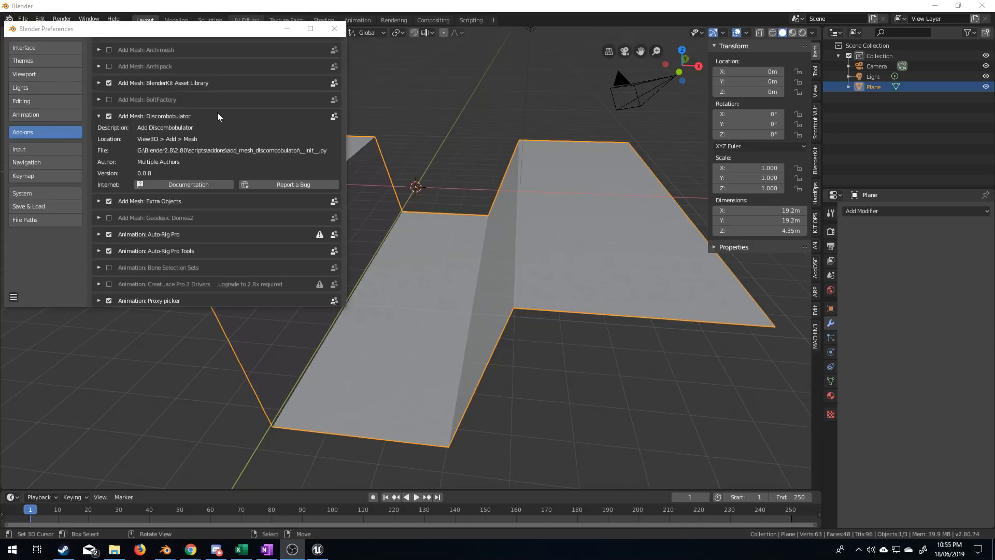
{"action": "mouse_move", "coordinate": [374, 47]}
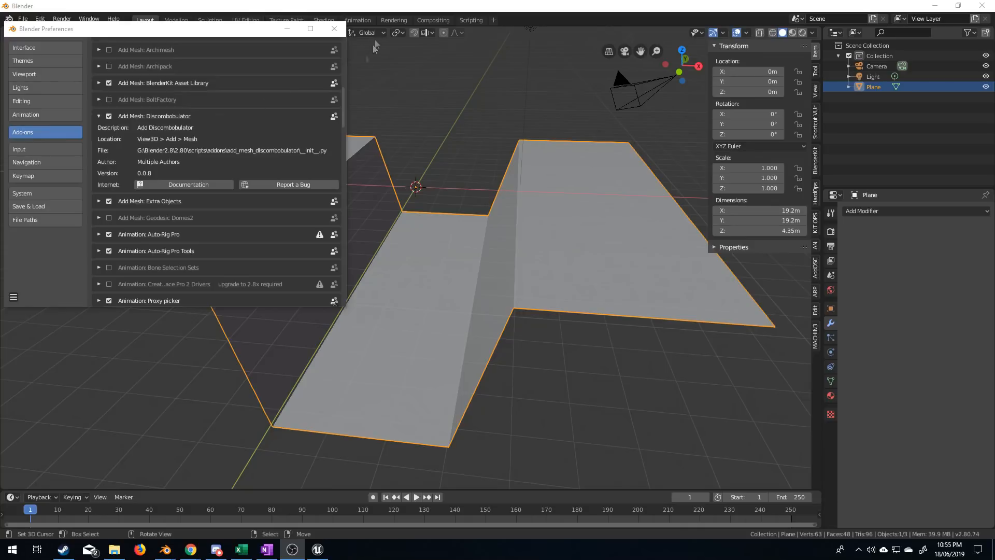
Close Preferences, enter edit mode on the plane and run Discombobulator via F3 search.
{"action": "left_click", "coordinate": [334, 29]}
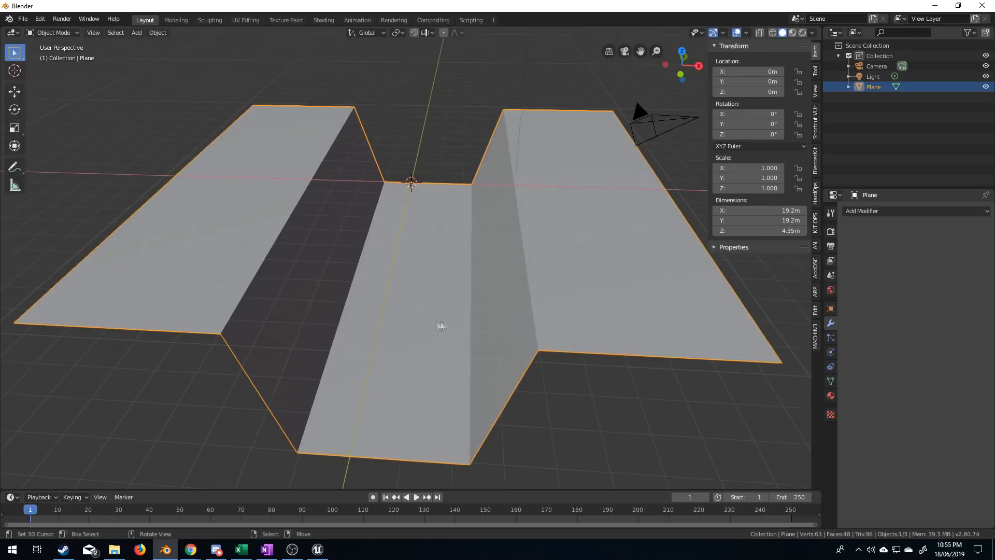
{"action": "key", "text": "Tab"}
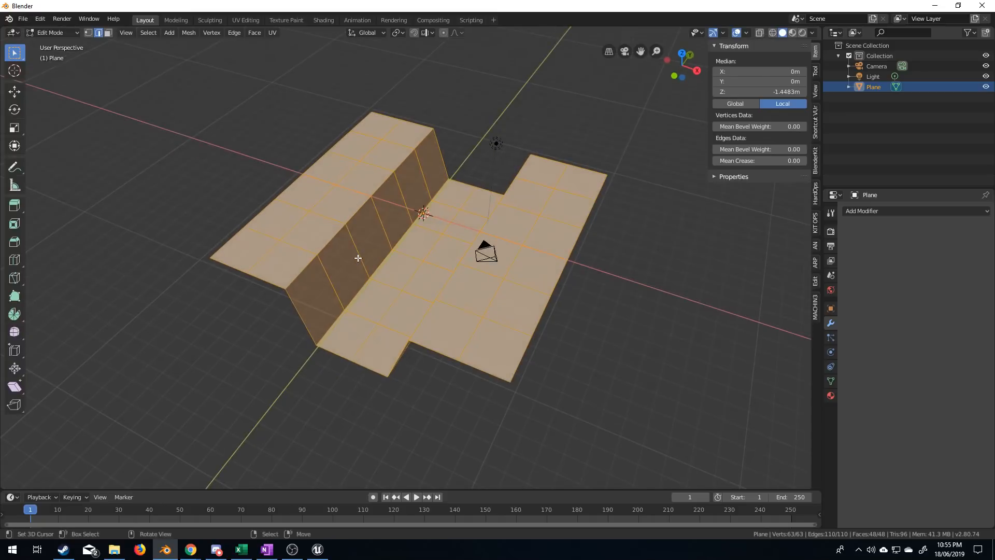
{"action": "type", "text": "Discombobulator"}
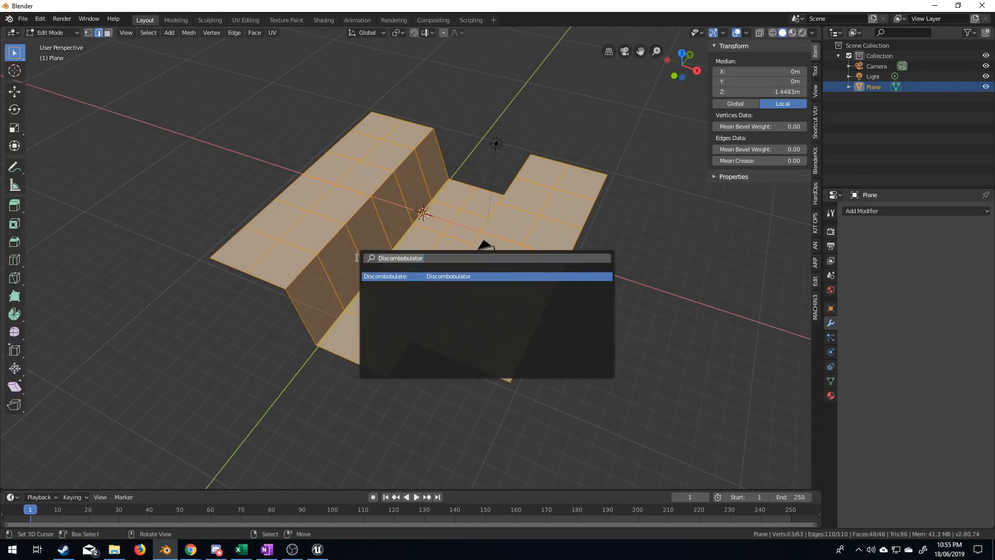
{"action": "left_click", "coordinate": [448, 276]}
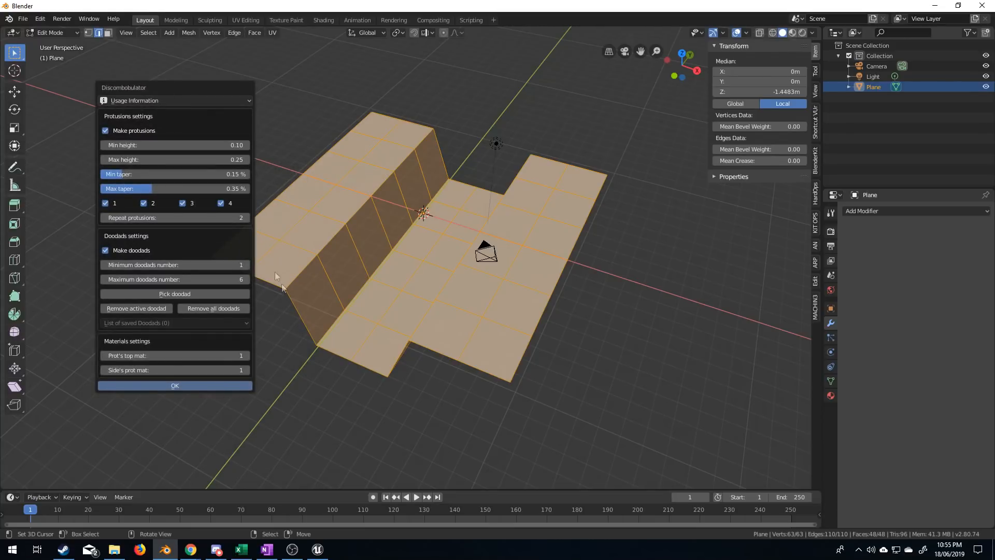
{"action": "mouse_move", "coordinate": [179, 132]}
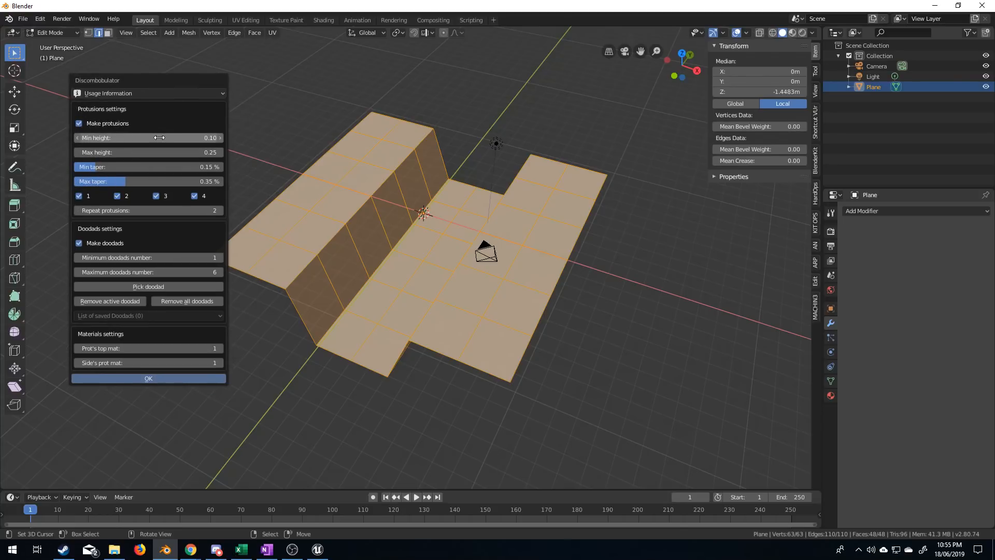
{"action": "mouse_move", "coordinate": [159, 137]}
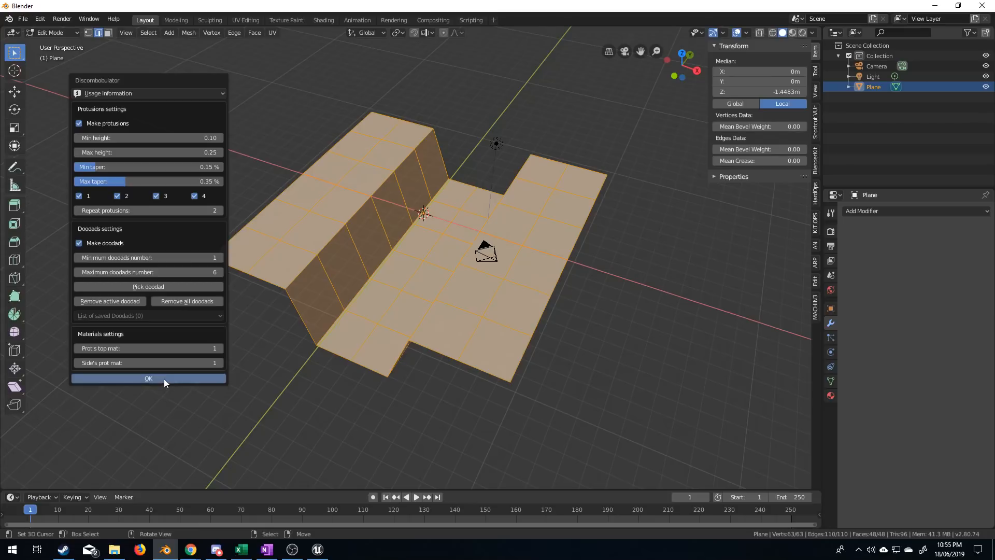
Confirm the Discombobulator dialog to generate the panelled mesh.
{"action": "left_click", "coordinate": [149, 378]}
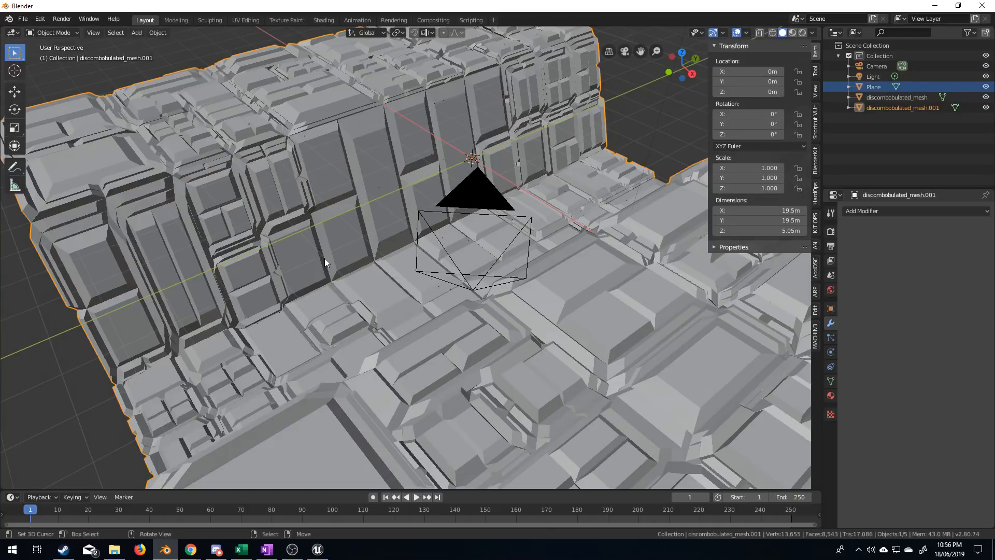
{"action": "mouse_move", "coordinate": [540, 255]}
{"action": "type", "text": "Discombobulator"}
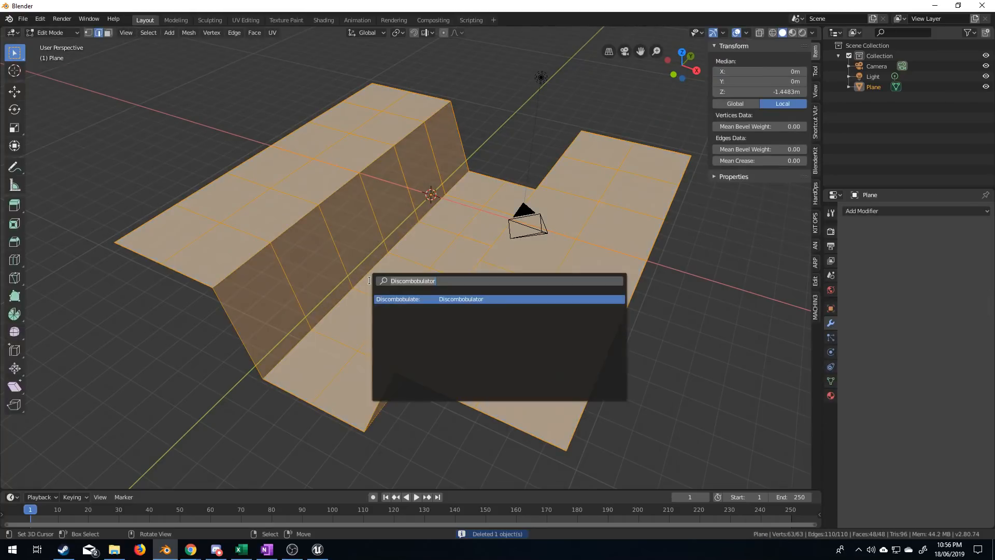
Rerun Discombobulator and set Min taper 0.80% and Max taper 0.90%.
{"action": "left_click", "coordinate": [461, 299]}
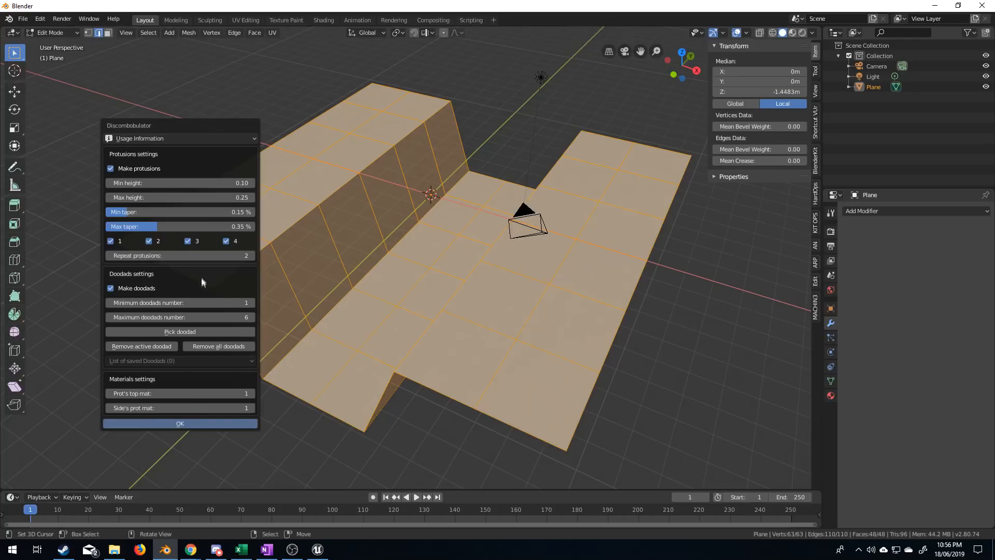
{"action": "mouse_move", "coordinate": [228, 182]}
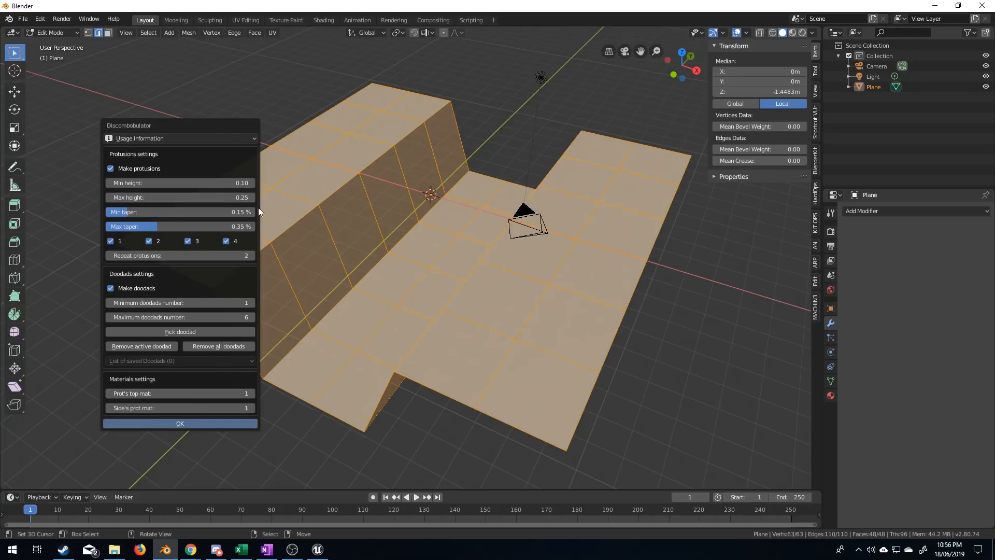
{"action": "mouse_move", "coordinate": [215, 214]}
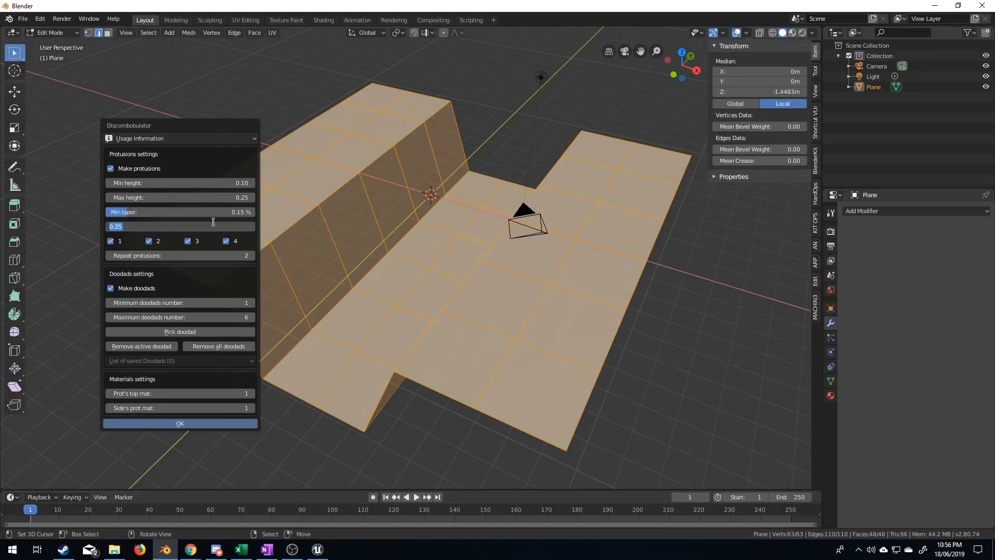
{"action": "left_click", "coordinate": [180, 226]}
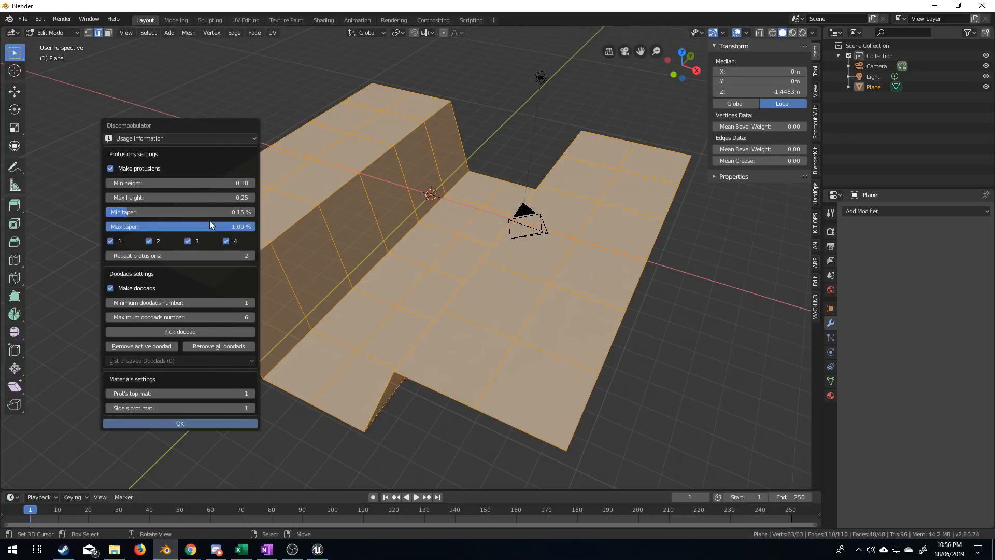
{"action": "left_click", "coordinate": [180, 212]}
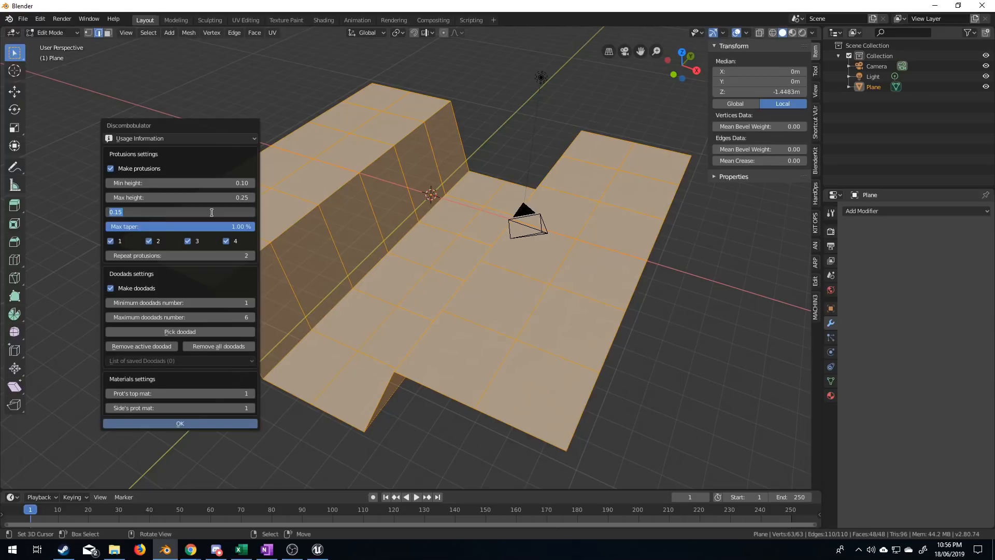
{"action": "left_click", "coordinate": [181, 211]}
{"action": "type", "text": "0.2"}
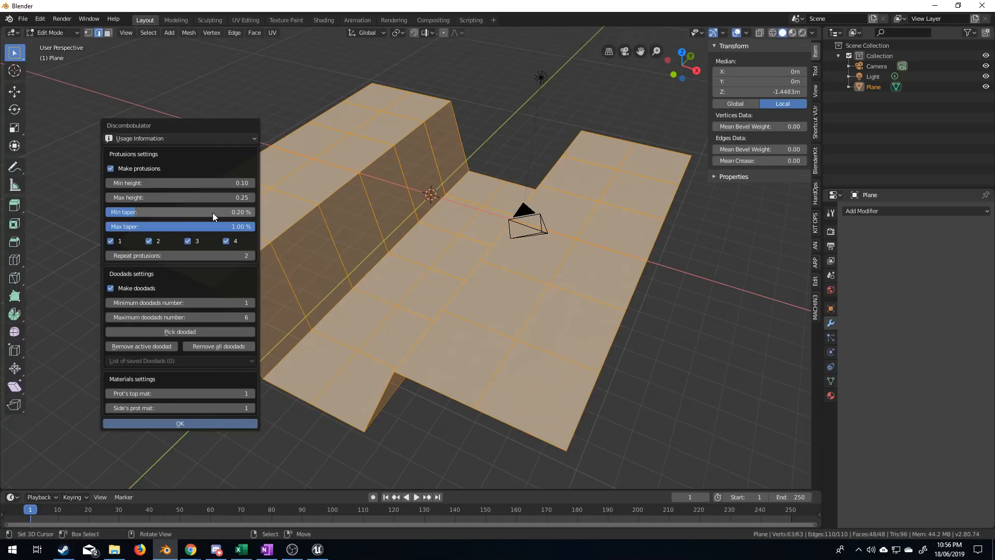
{"action": "left_click_drag", "start_coordinate": [159, 211], "coordinate": [212, 211]}
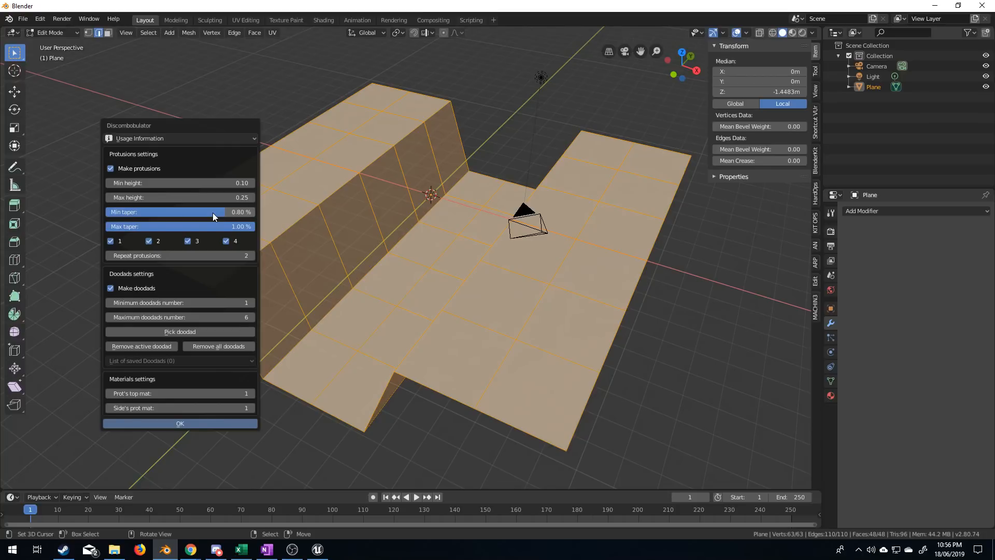
{"action": "left_click_drag", "start_coordinate": [228, 227], "coordinate": [215, 226]}
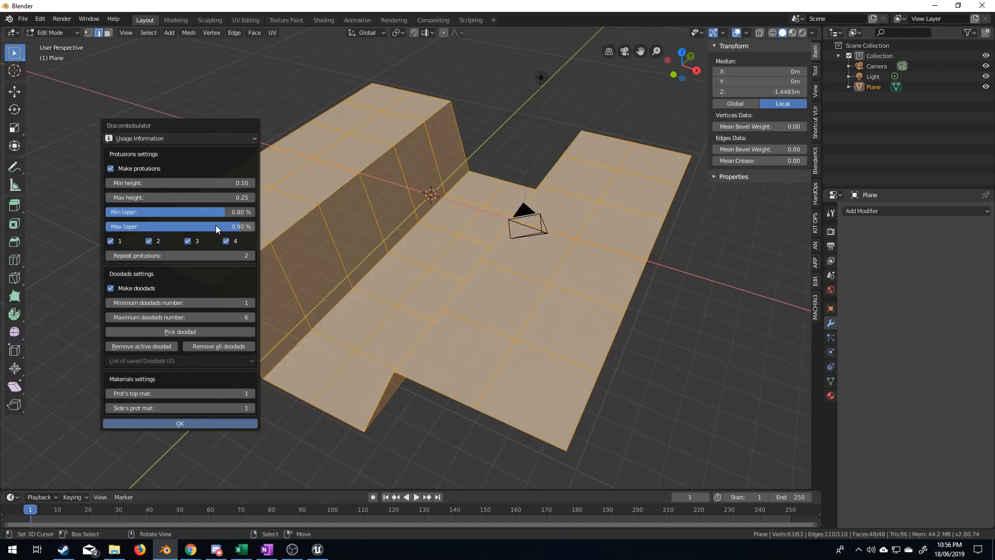
{"action": "mouse_move", "coordinate": [228, 283]}
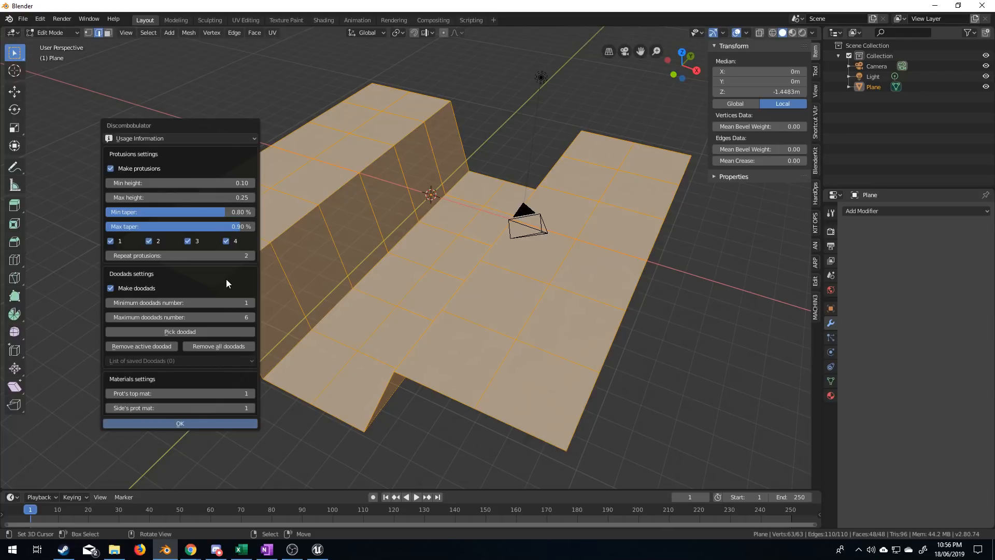
{"action": "left_click", "coordinate": [180, 423]}
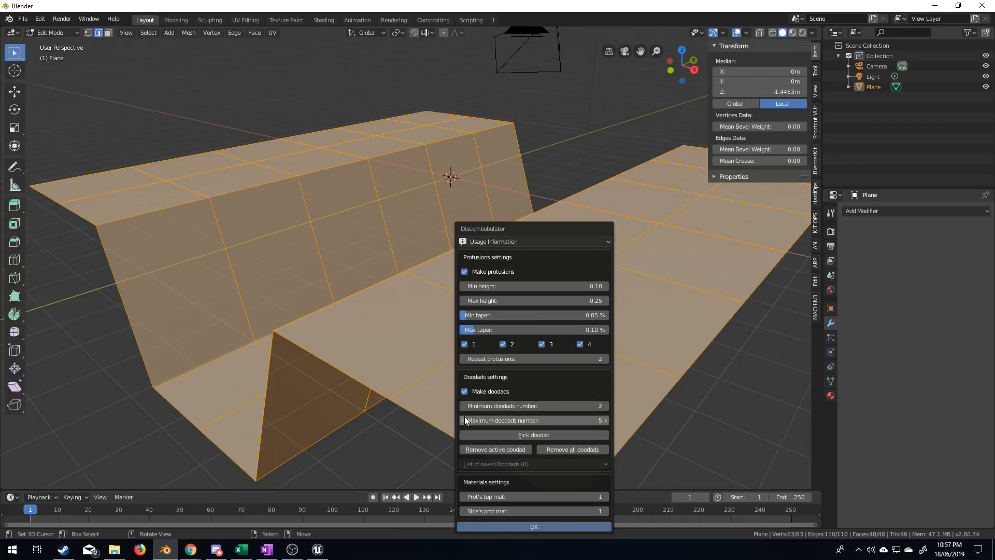
Lower the maximum doodad count to narrow the range to 1–4.
{"action": "left_click", "coordinate": [463, 421]}
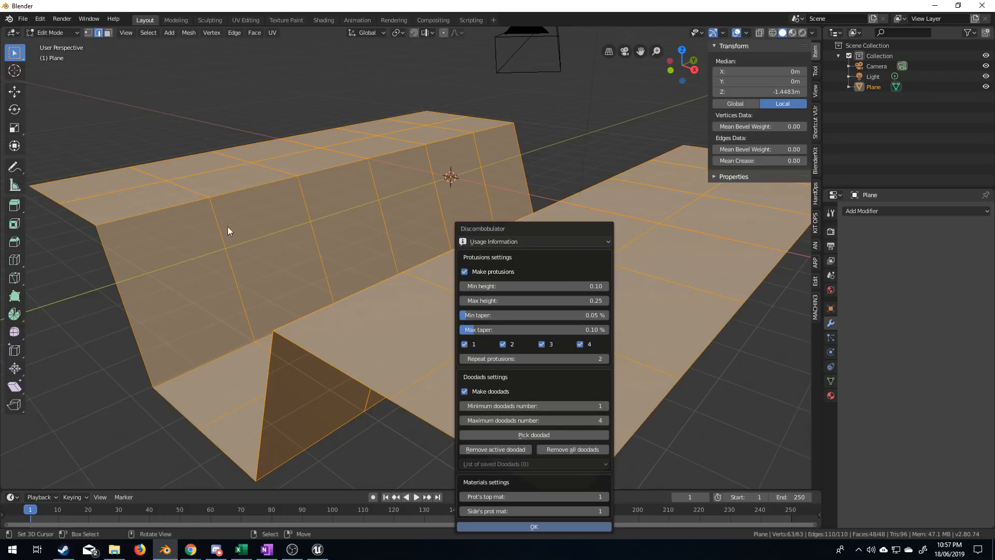
{"action": "mouse_move", "coordinate": [213, 214]}
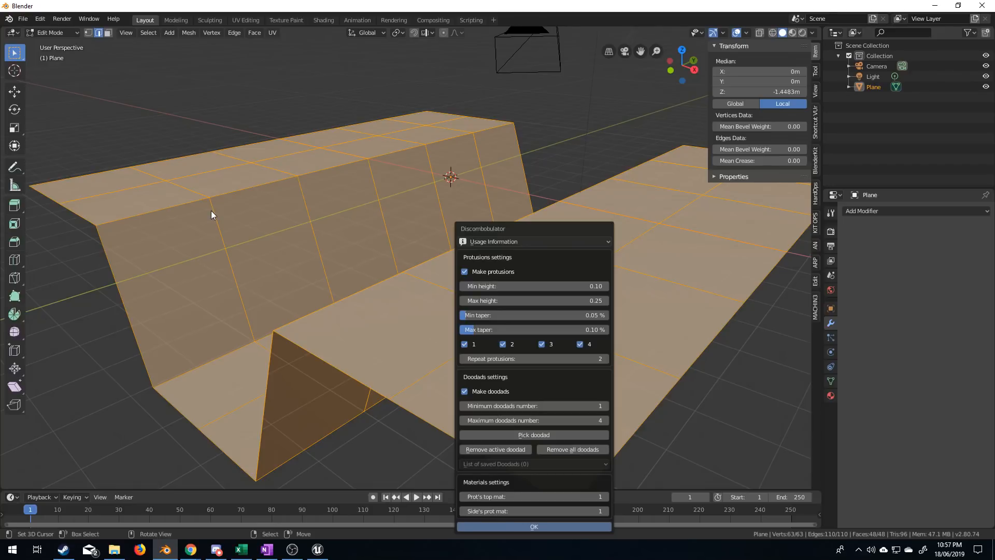
{"action": "mouse_move", "coordinate": [190, 282]}
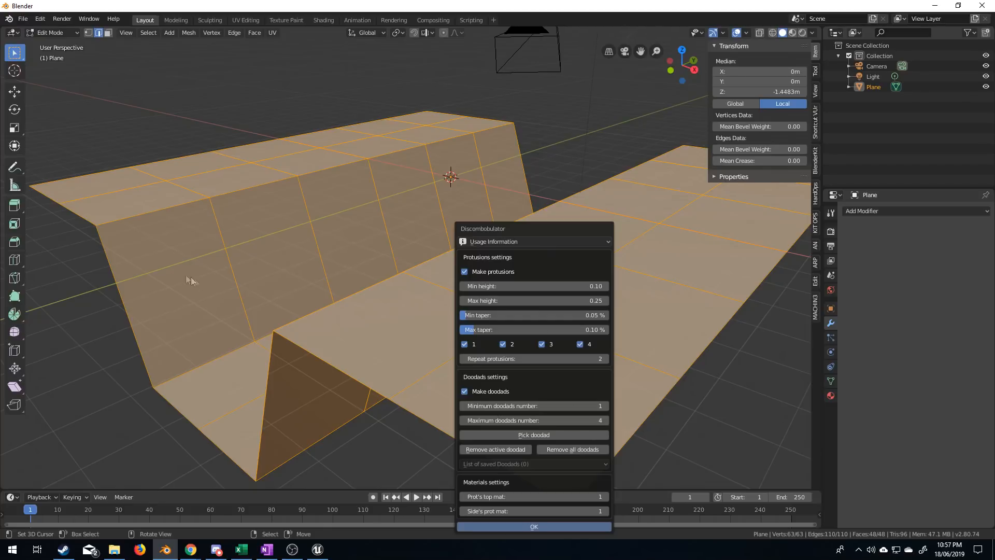
{"action": "mouse_move", "coordinate": [125, 230]}
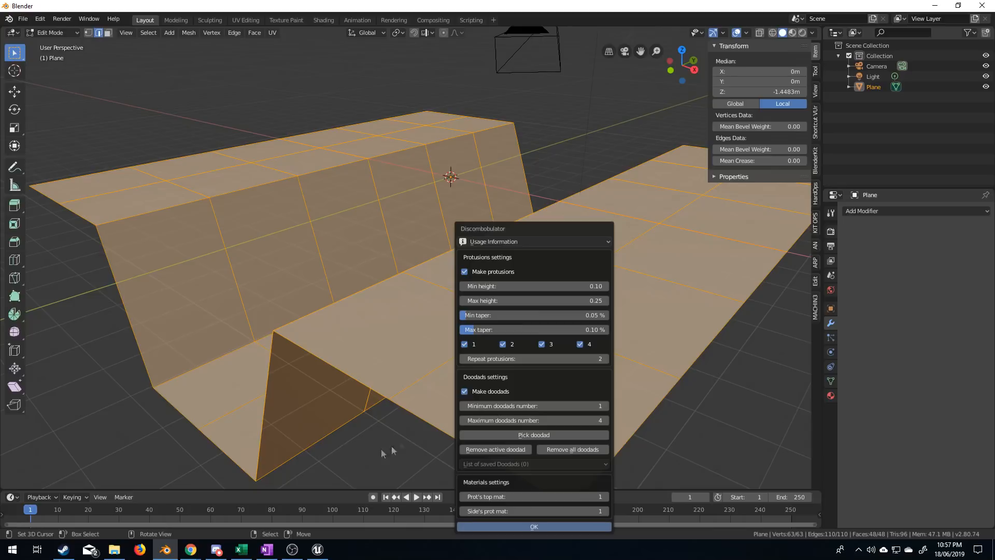
{"action": "mouse_move", "coordinate": [369, 508]}
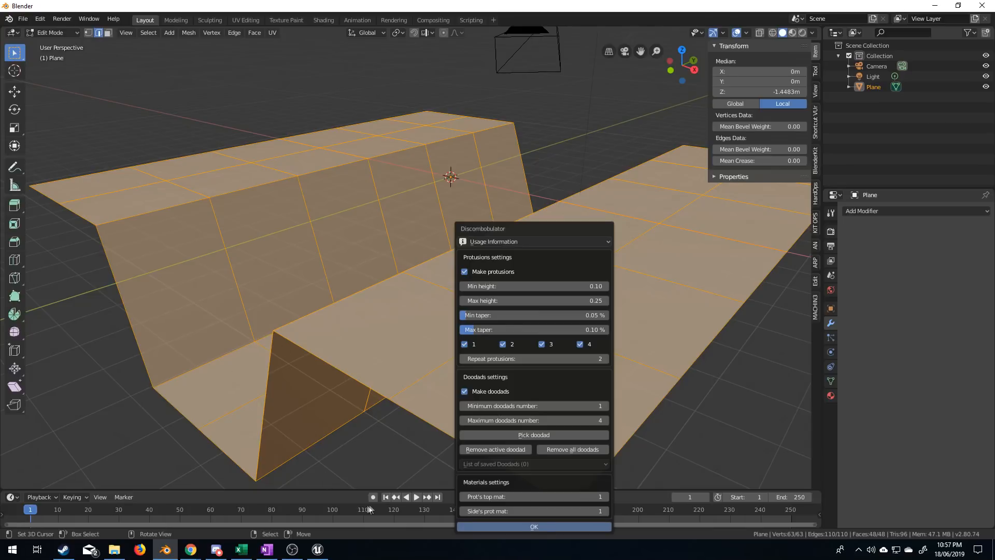
{"action": "mouse_move", "coordinate": [551, 528]}
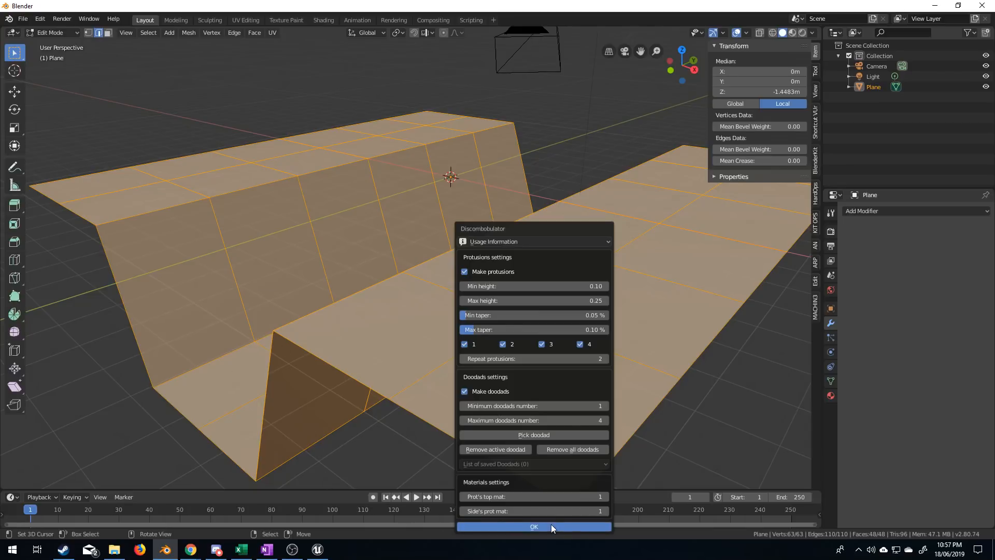
Generate the finer discombobulated mesh with taper 0.05–0.10% and doodads 1–4.
{"action": "left_click", "coordinate": [534, 527]}
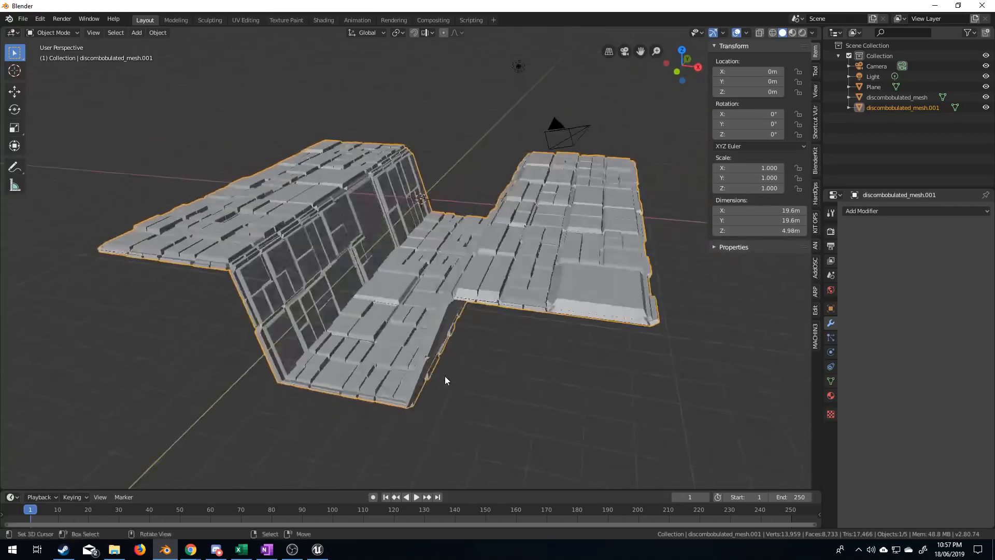